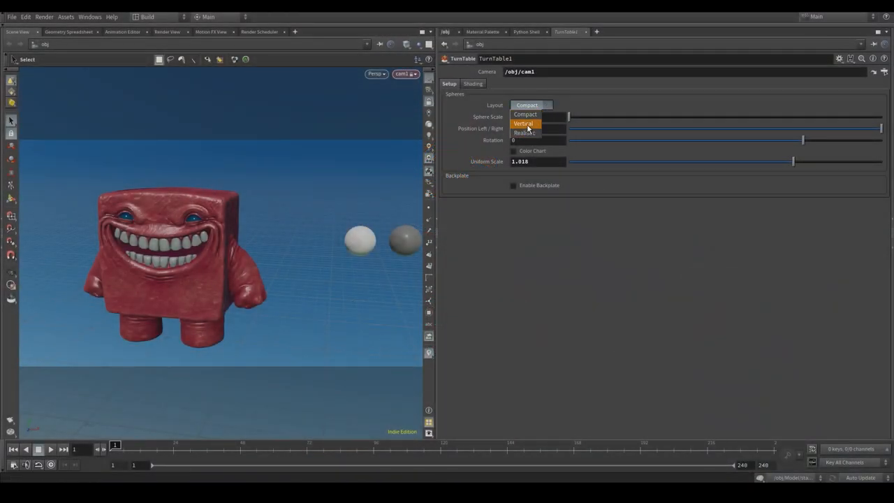
- Keep the Compact reference-ball layout and enable the Color Chart card
{"action": "left_click", "coordinate": [525, 115]}
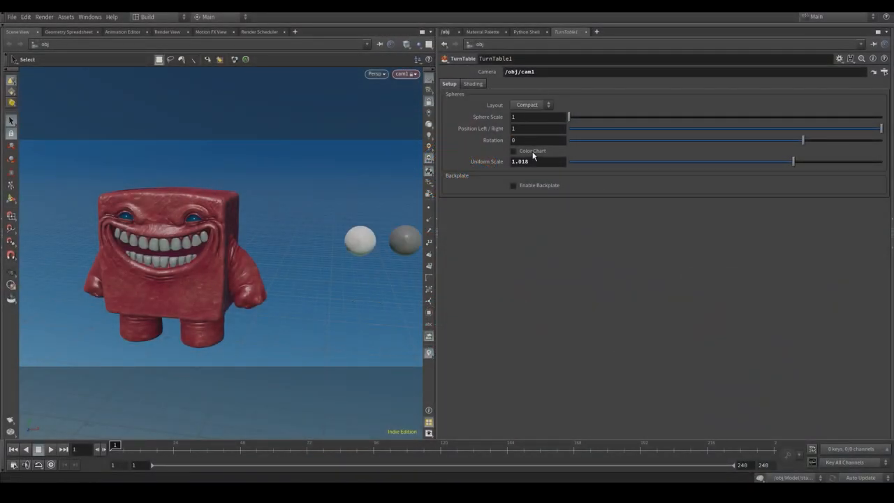
{"action": "left_click", "coordinate": [515, 151]}
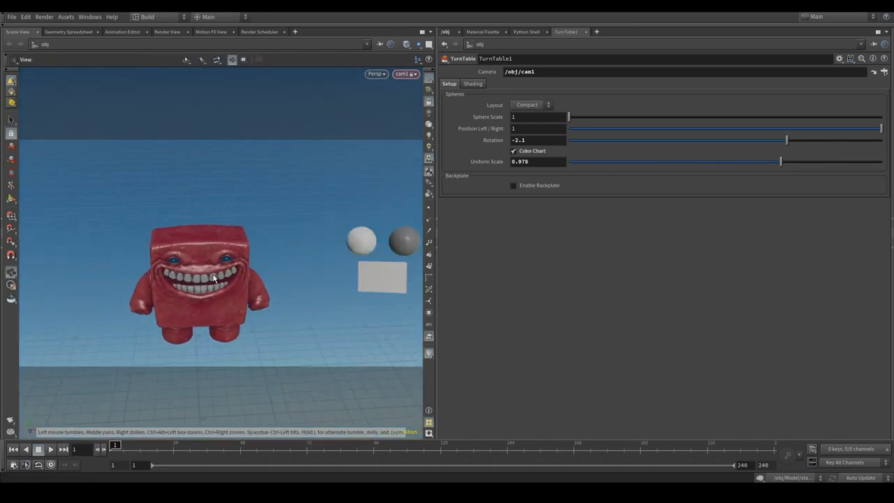
- Switch to the stand layout and raise Uniform Scale to about 1.77
{"action": "left_click", "coordinate": [530, 105]}
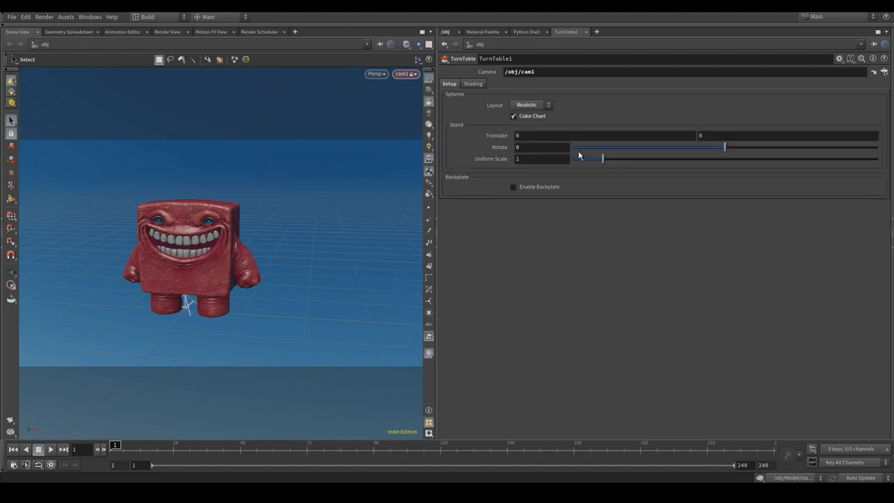
{"action": "left_click_drag", "start_coordinate": [592, 159], "coordinate": [626, 159]}
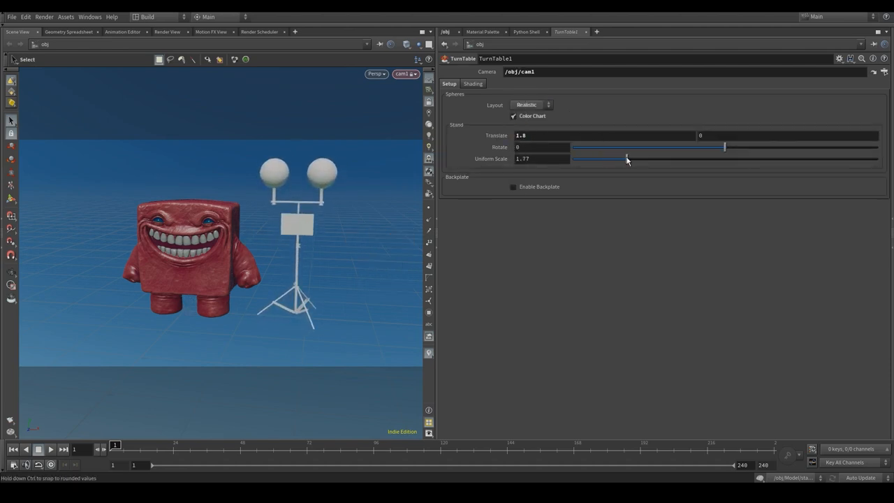
{"action": "left_click_drag", "start_coordinate": [724, 147], "coordinate": [701, 147]}
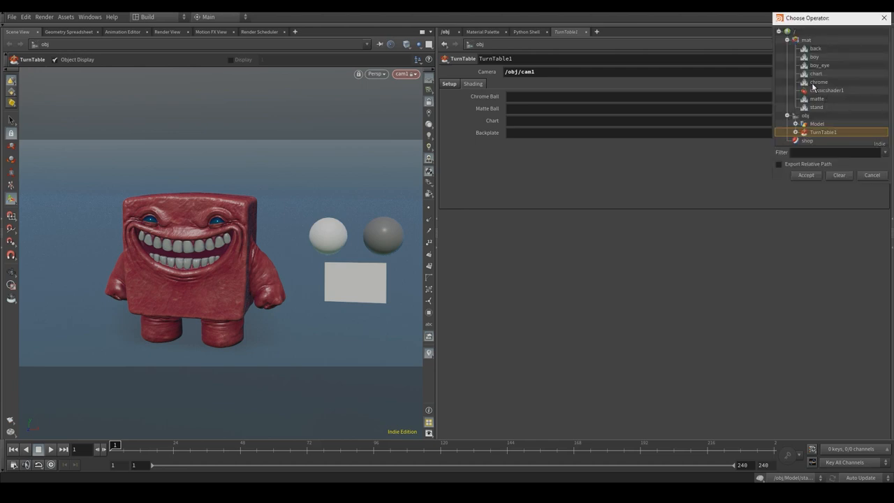
- Assign /mat/chrome to the Chrome Ball and /mat/matte to the Matte Ball
{"action": "left_click", "coordinate": [805, 176]}
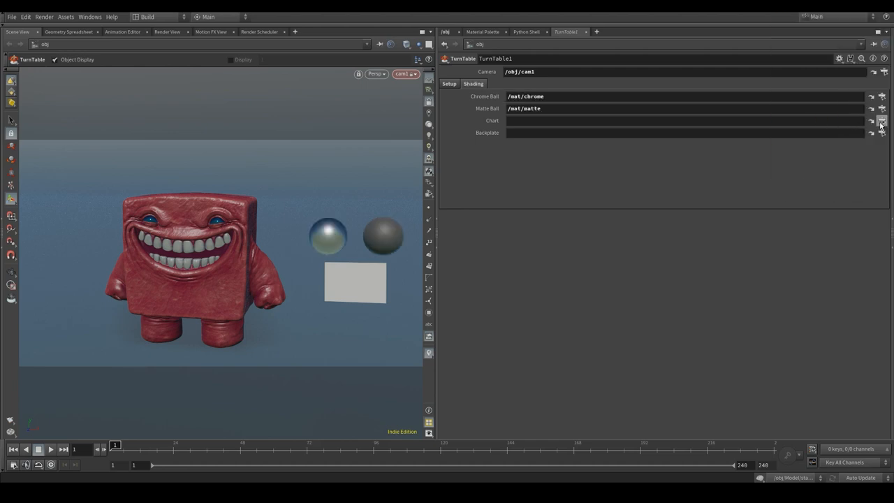
{"action": "left_click", "coordinate": [881, 120]}
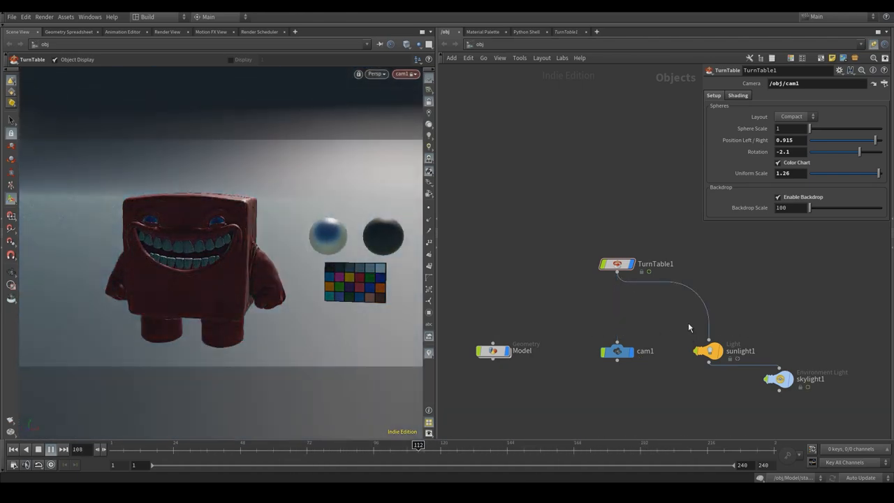
- Wire TurnTable1 into the Model node and scrub the timeline to watch it rotate
{"action": "left_click", "coordinate": [39, 450]}
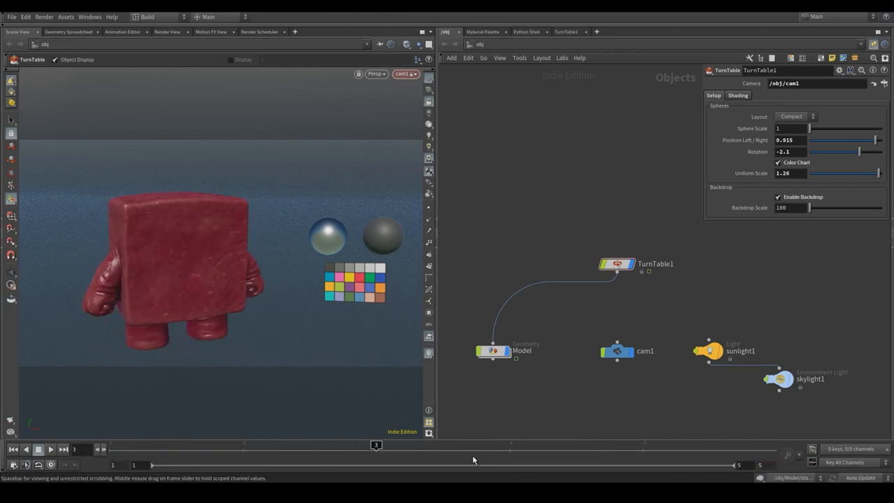
{"action": "left_click_drag", "start_coordinate": [376, 444], "coordinate": [641, 444]}
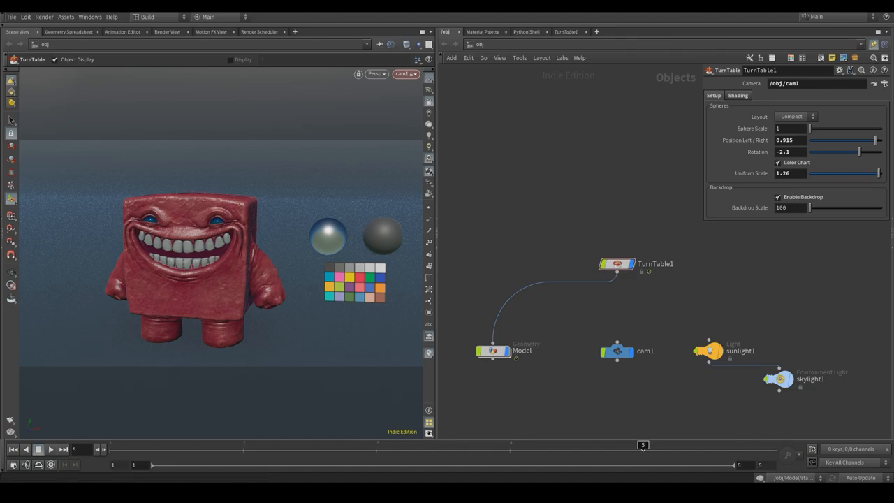